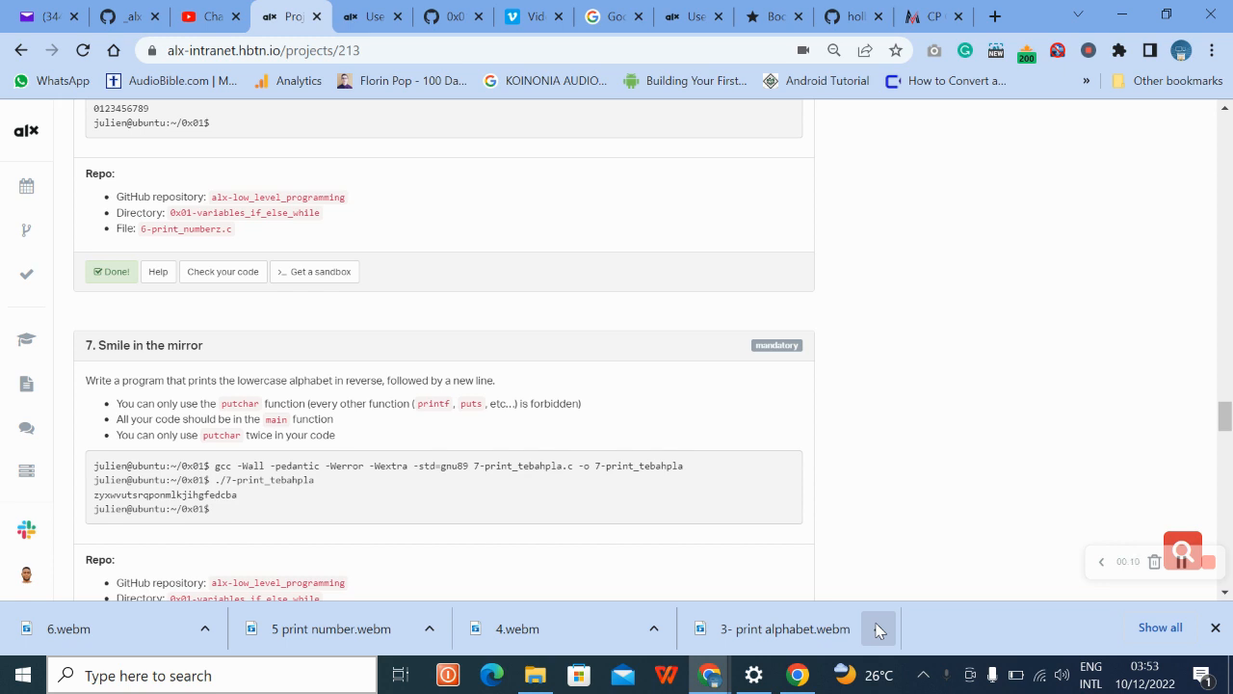
# Scroll to task 7 'Smile in the mirror' and select its file name 7-print_tebahpla.c.
pyautogui.click(1183, 551)
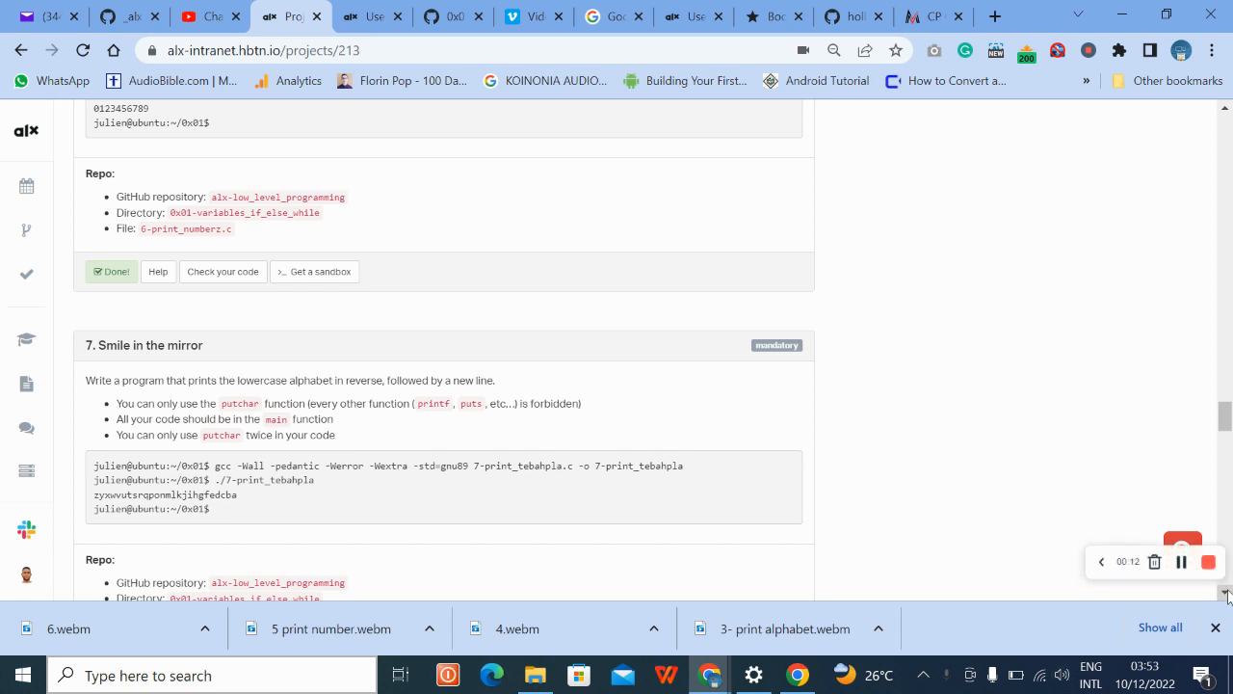
pyautogui.scroll(-3)
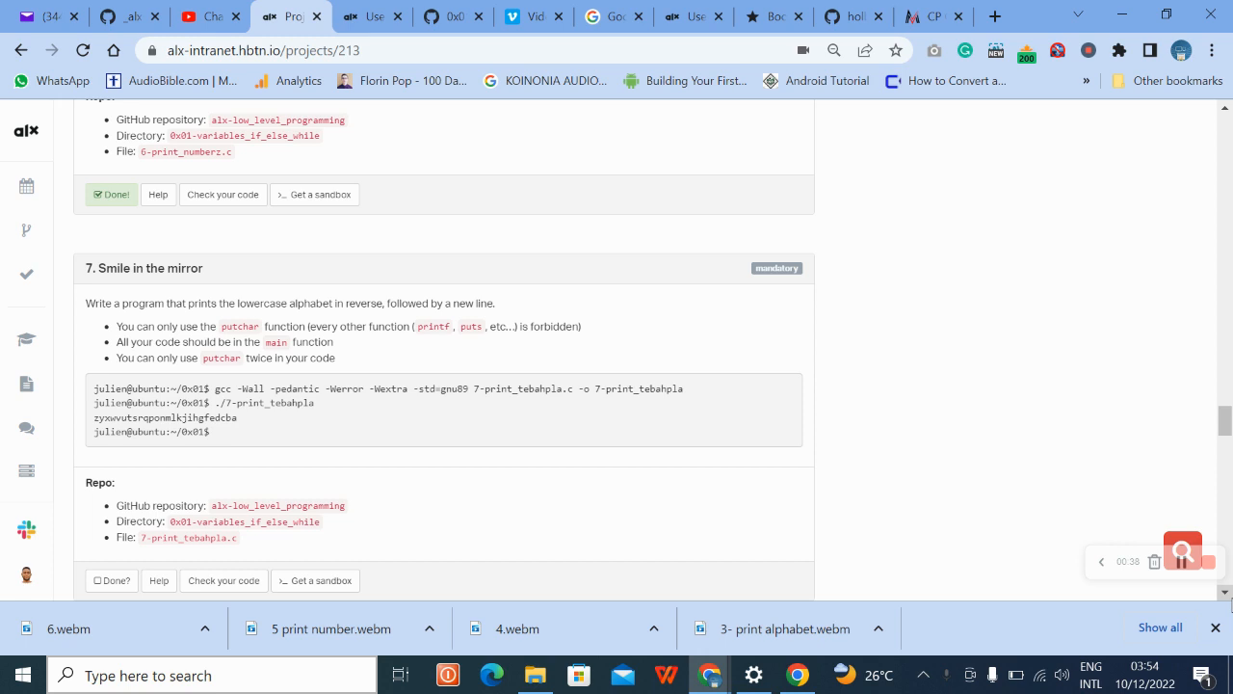
pyautogui.moveTo(601, 509)
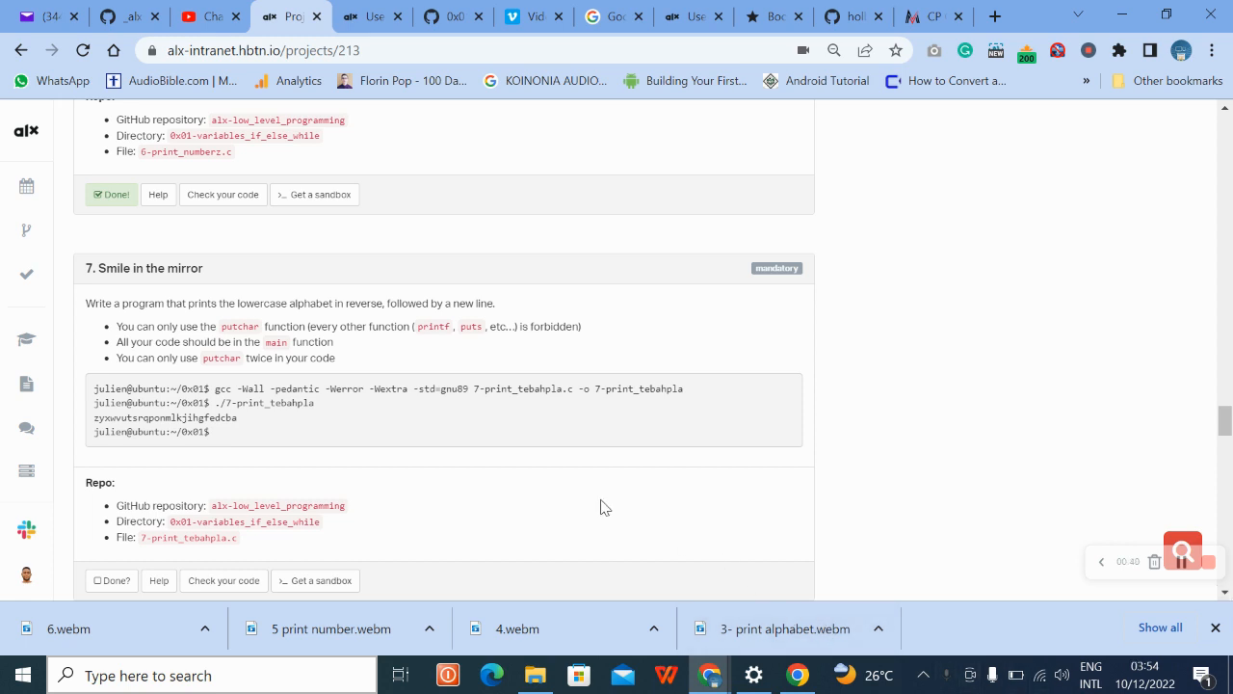
pyautogui.doubleClick(189, 538)
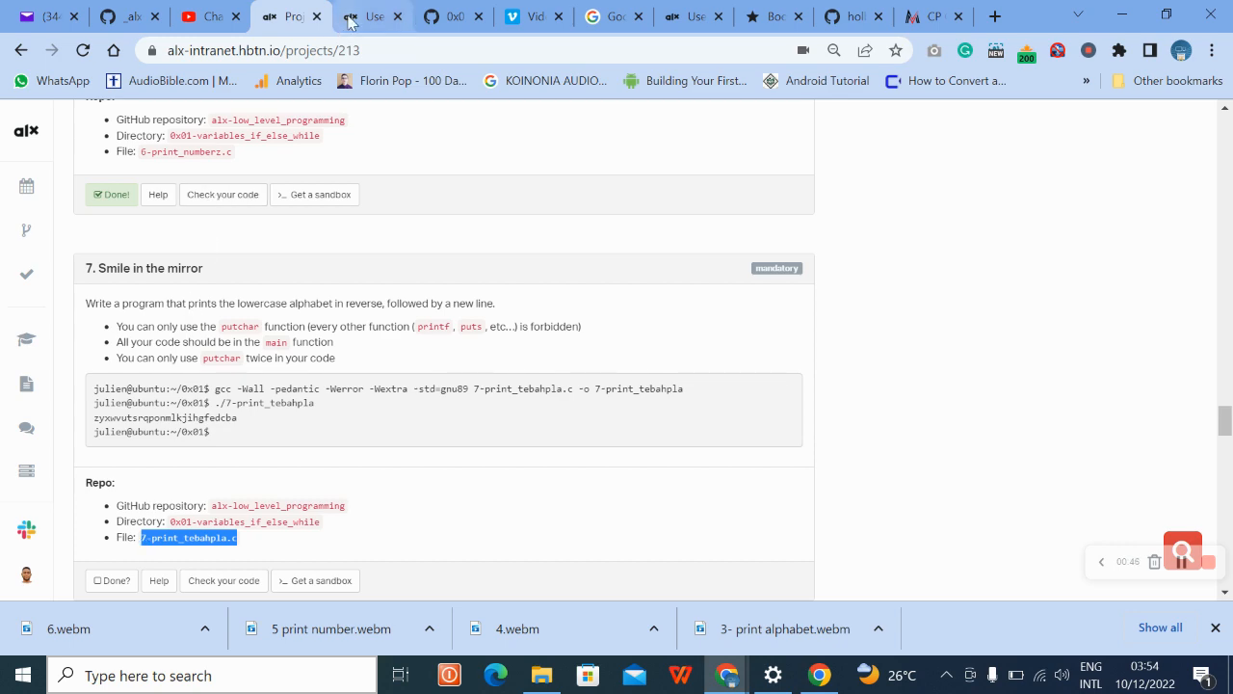
# In the web terminal, clear the screen before editing 7-print_tebahpla.c in vim.
pyautogui.click(370, 15)
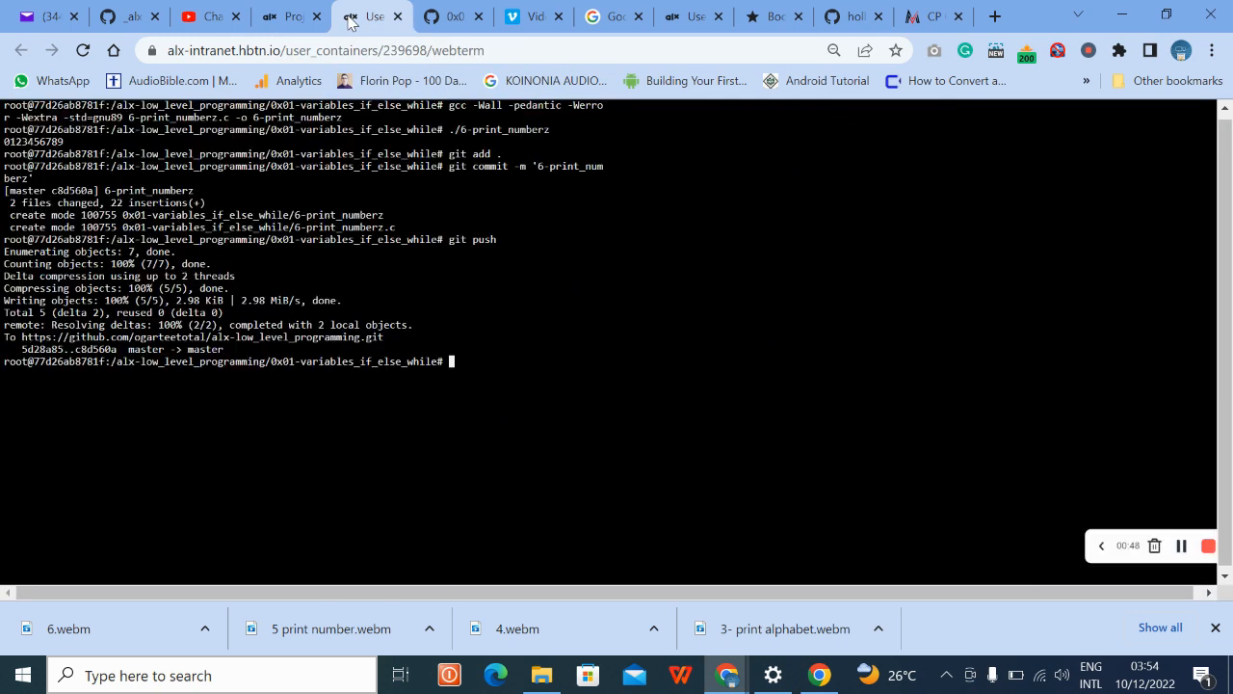
pyautogui.write('cle')
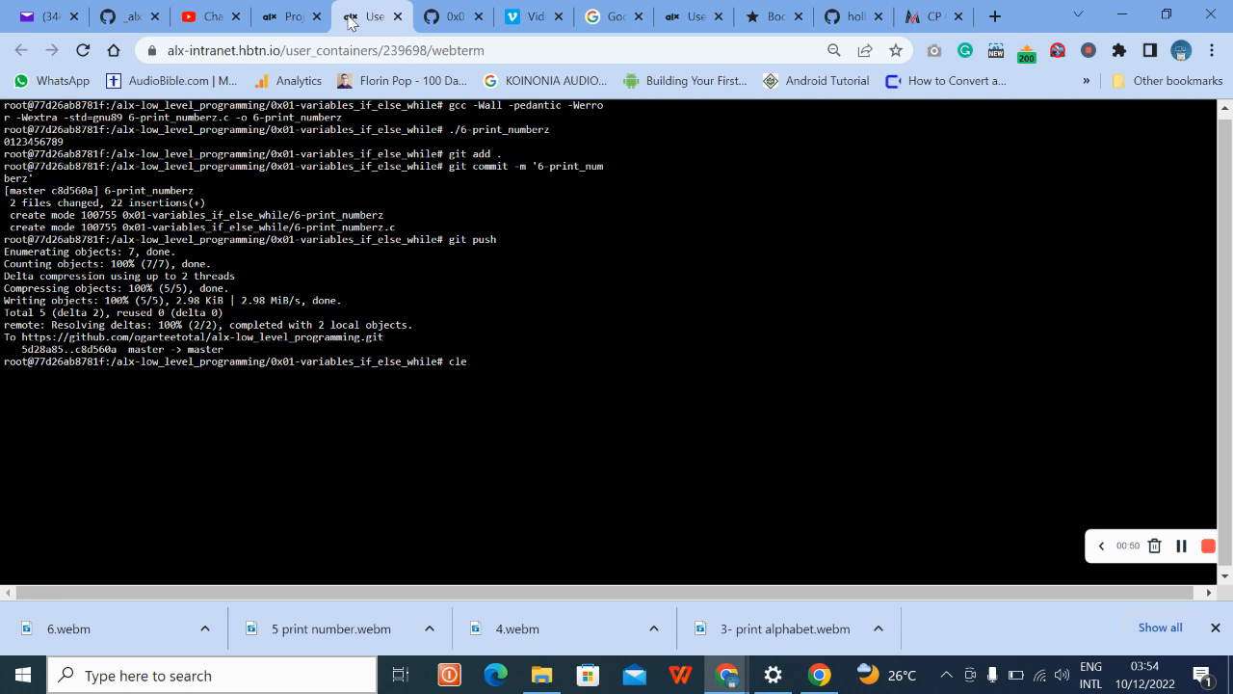
pyautogui.write('ar')
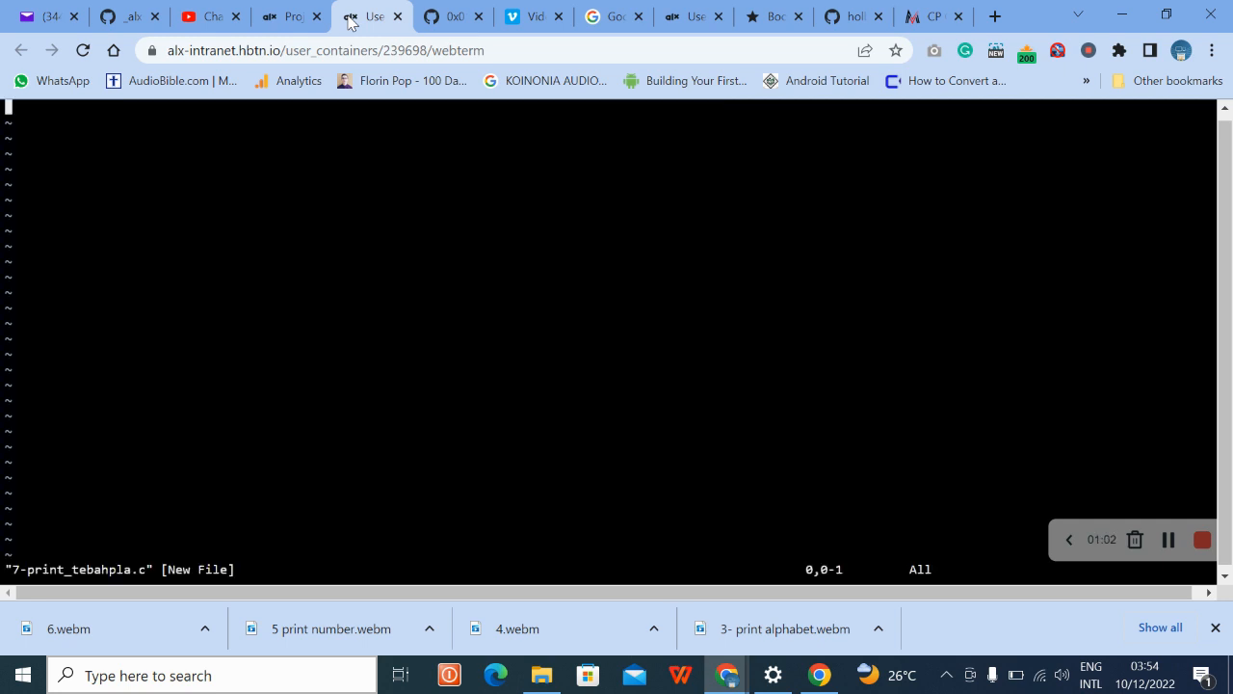
# Write the first line of the file as #include <stdio.h>.
pyautogui.write('#inlude')
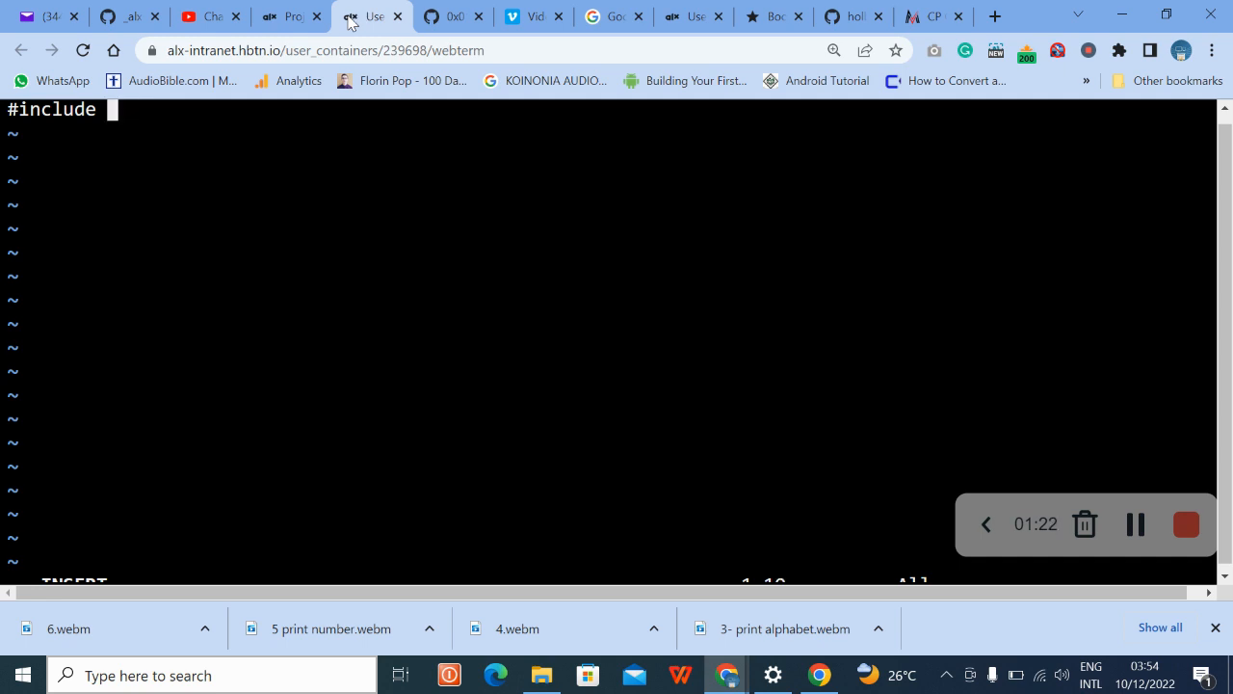
pyautogui.write('<st')
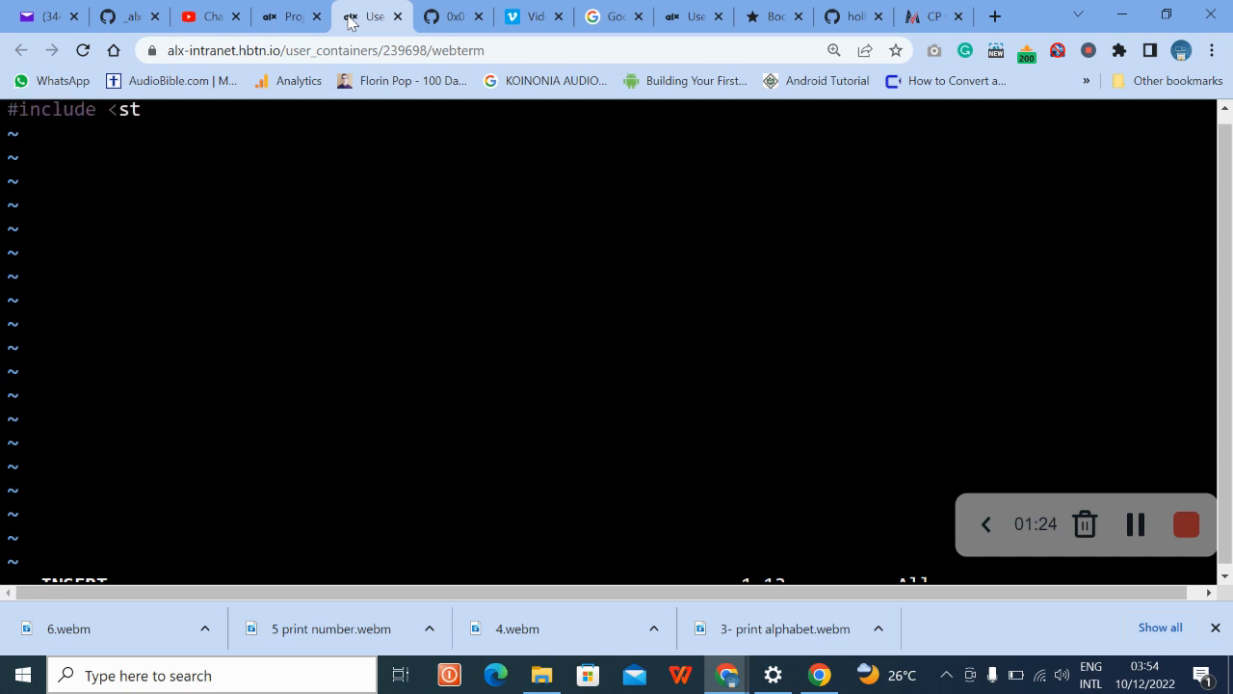
pyautogui.write('d')
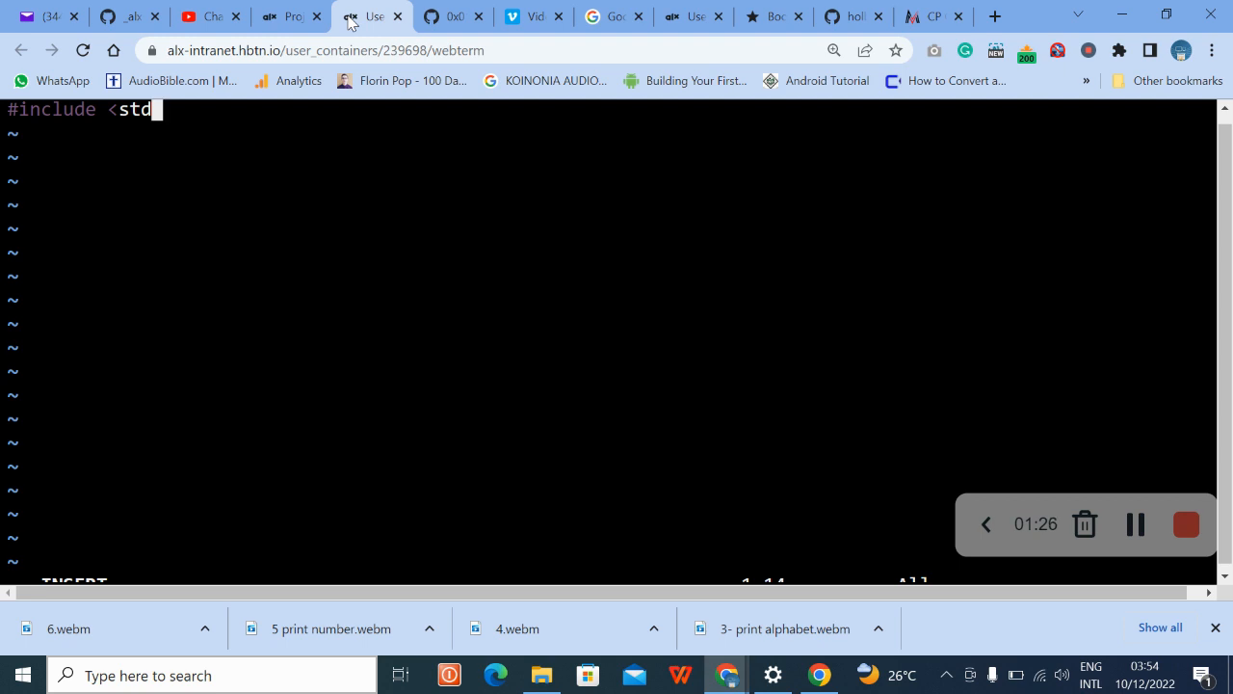
pyautogui.write('io.')
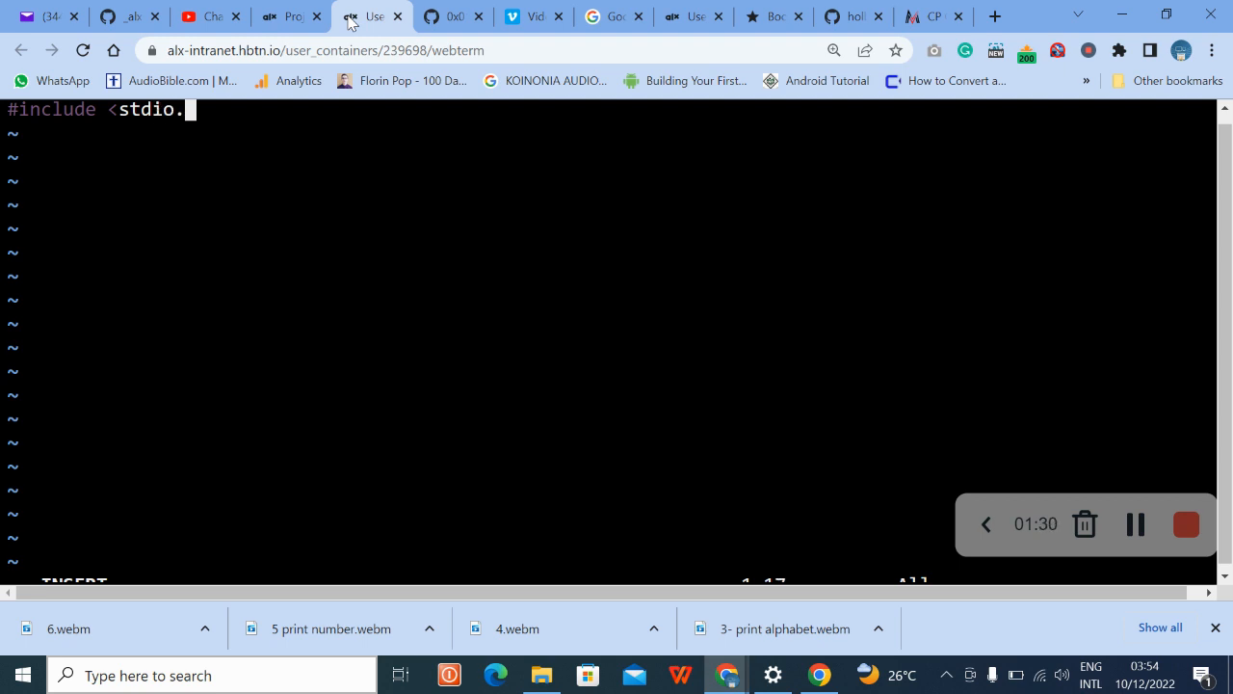
pyautogui.write('h>')
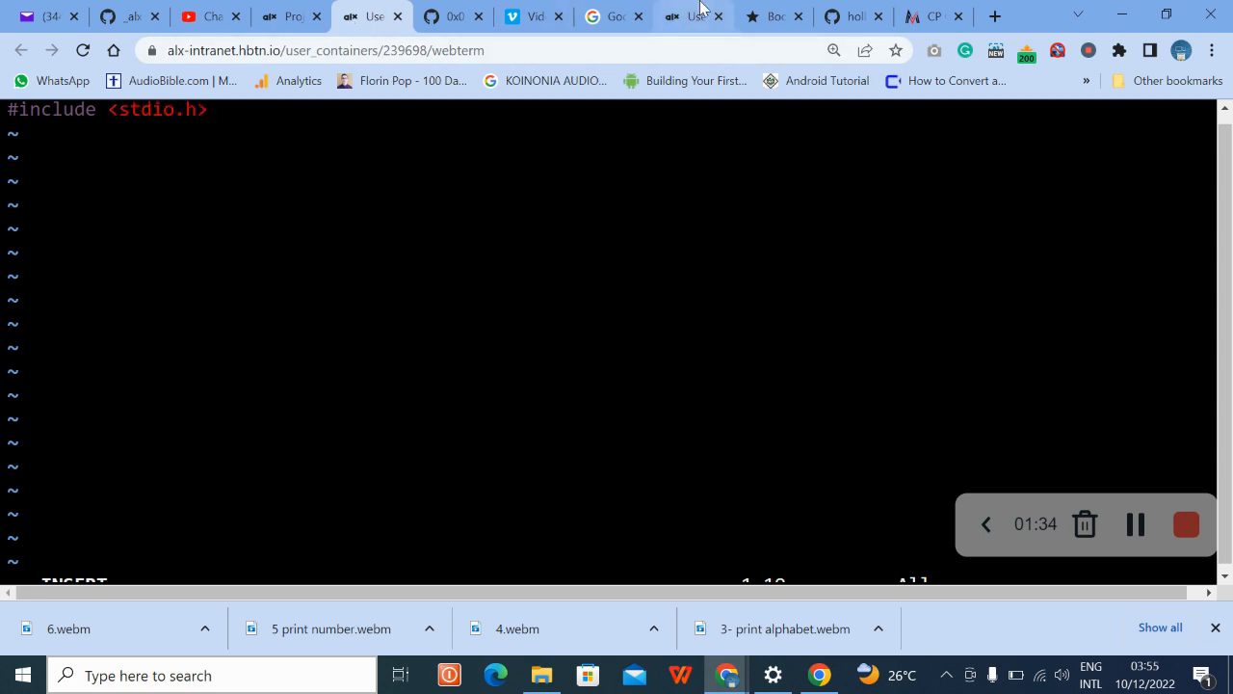
pyautogui.moveTo(1135, 525)
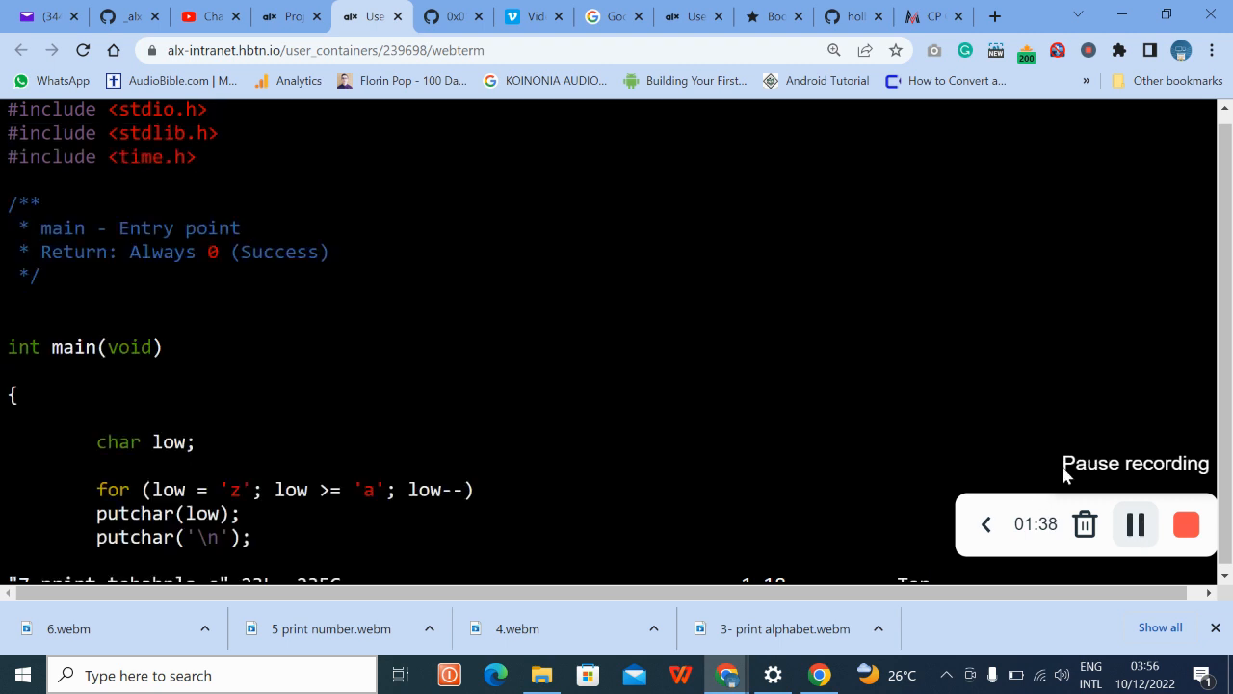
pyautogui.moveTo(246, 193)
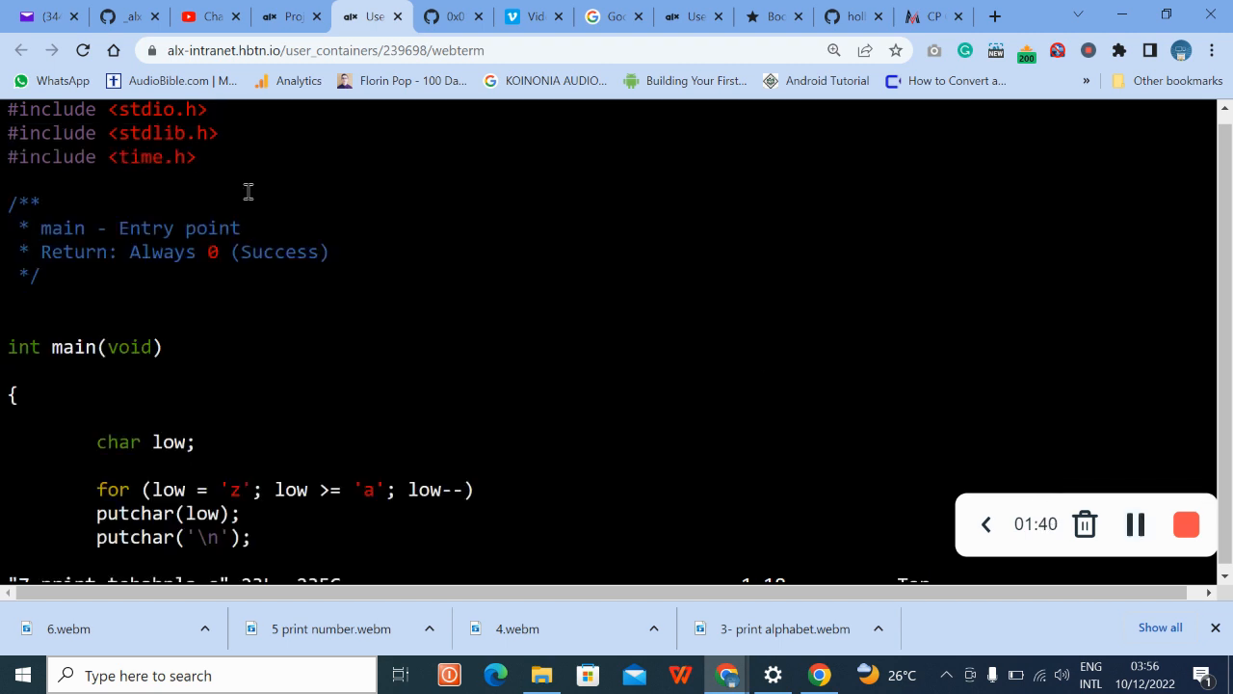
# Write main() with a for loop from 'z' down to 'a' calling putchar, then save and quit vim.
pyautogui.scroll(-3)
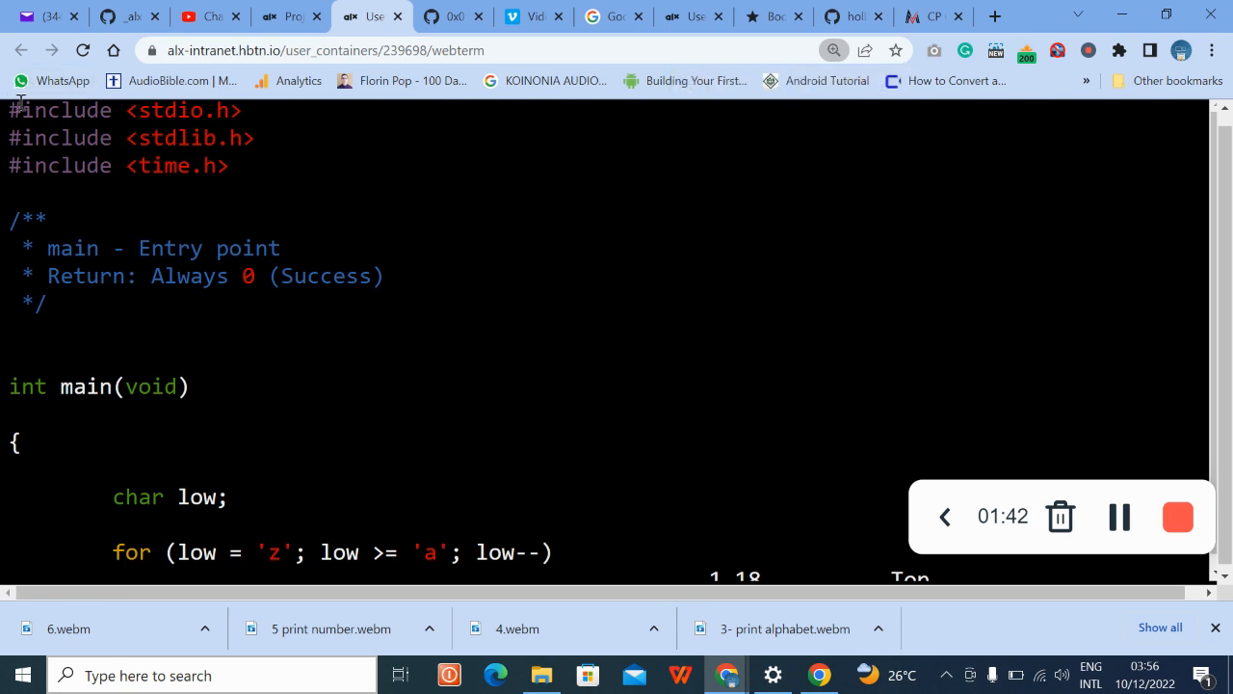
pyautogui.moveTo(10, 107); pyautogui.dragTo(208, 166)
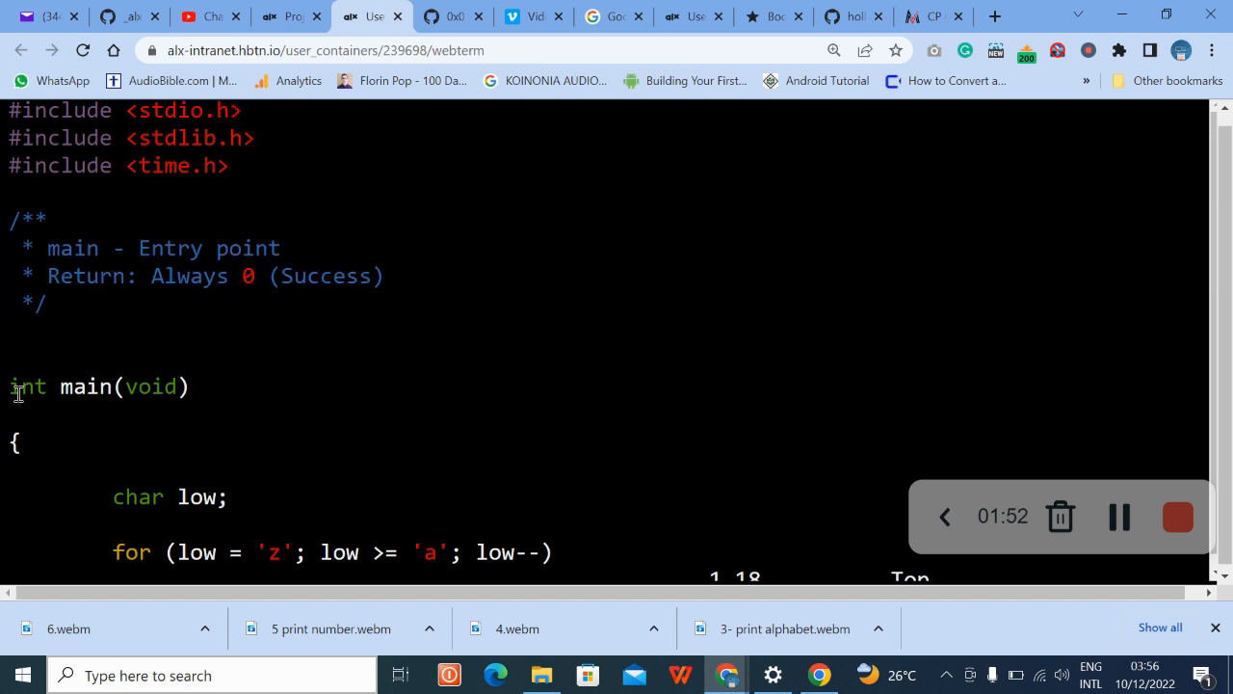
pyautogui.press('i')
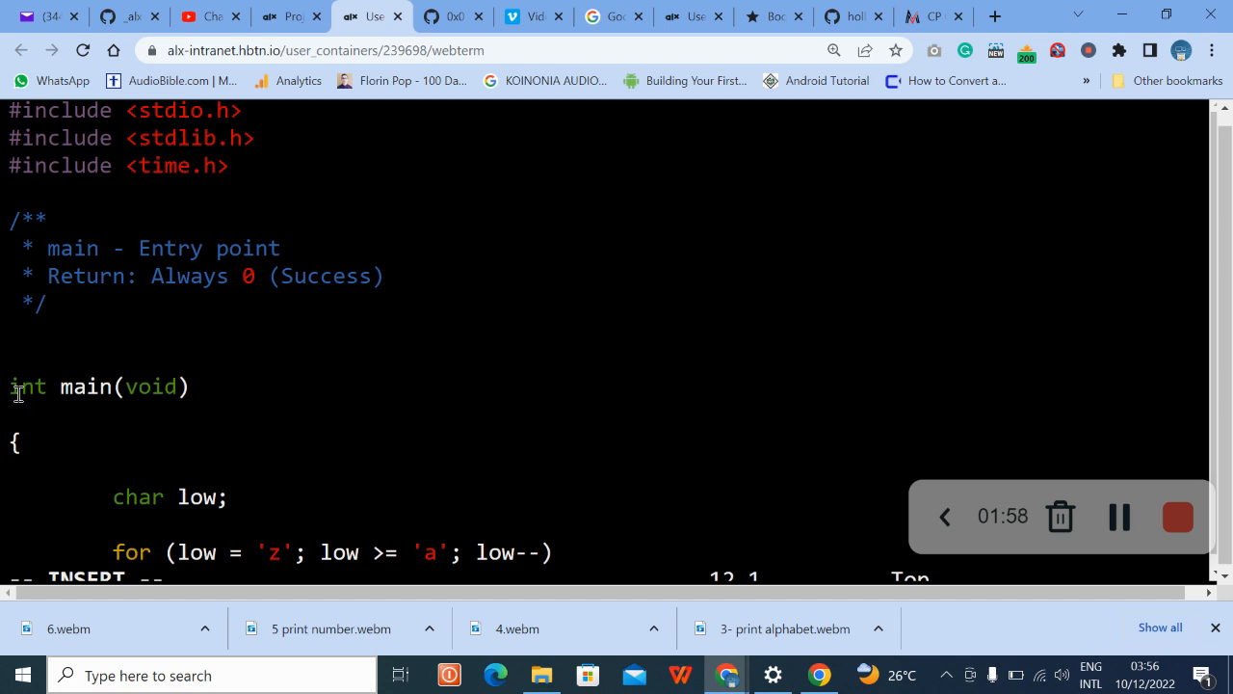
pyautogui.scroll(-3)
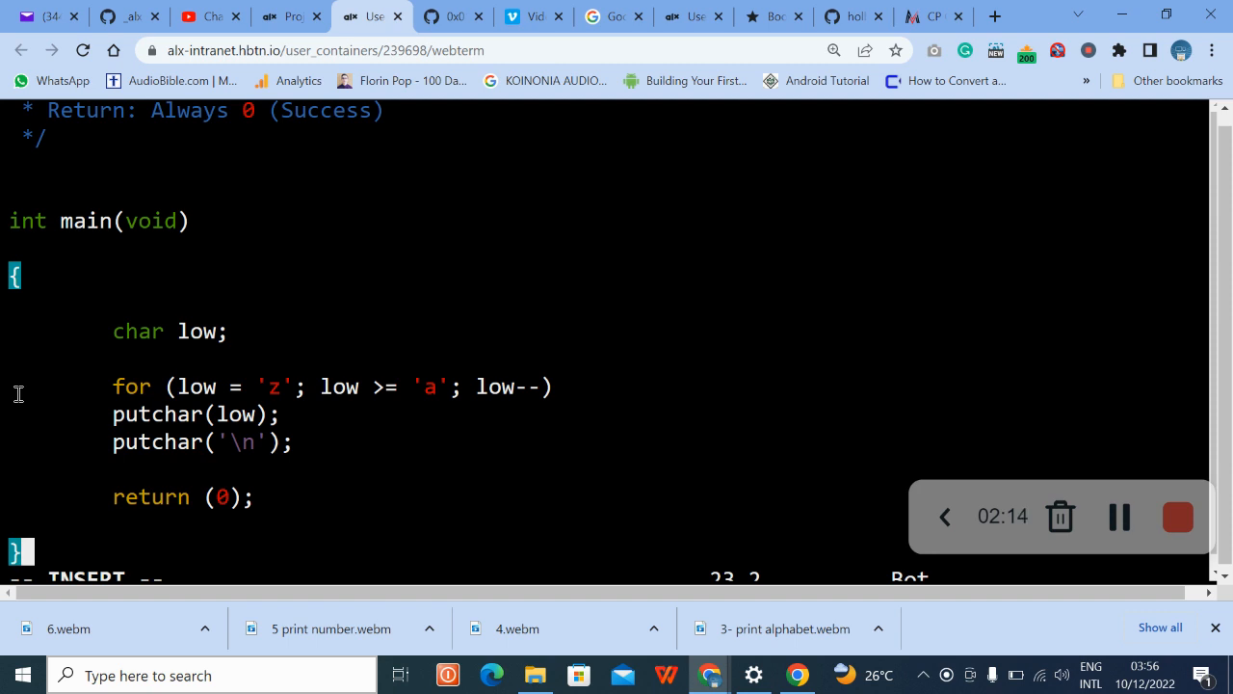
pyautogui.moveTo(150, 370)
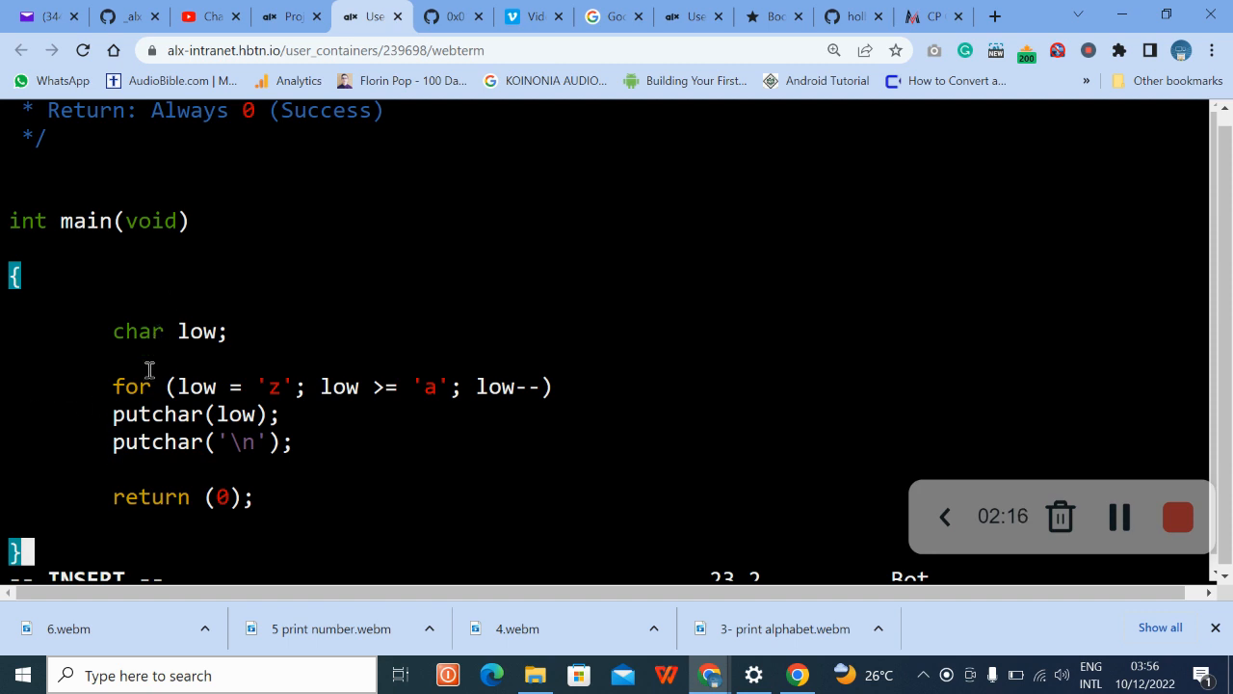
pyautogui.moveTo(189, 395)
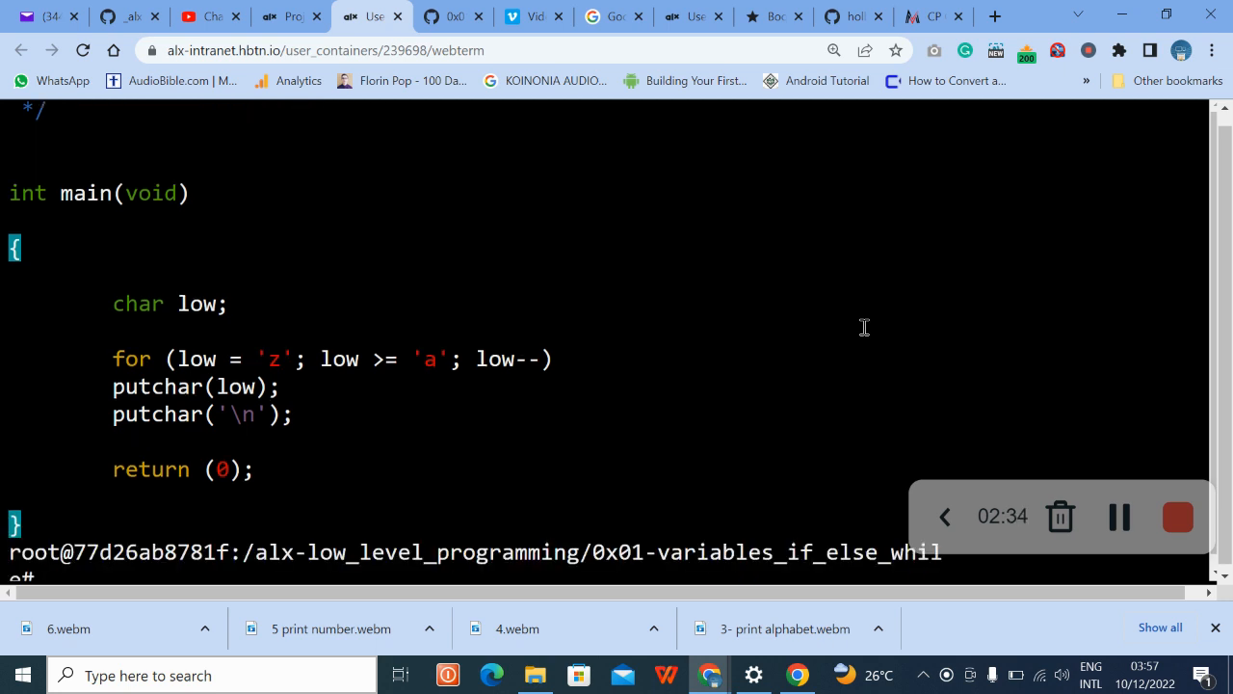
# Copy the gcc compile command from task 7's description and return to the web terminal.
pyautogui.click(832, 50)
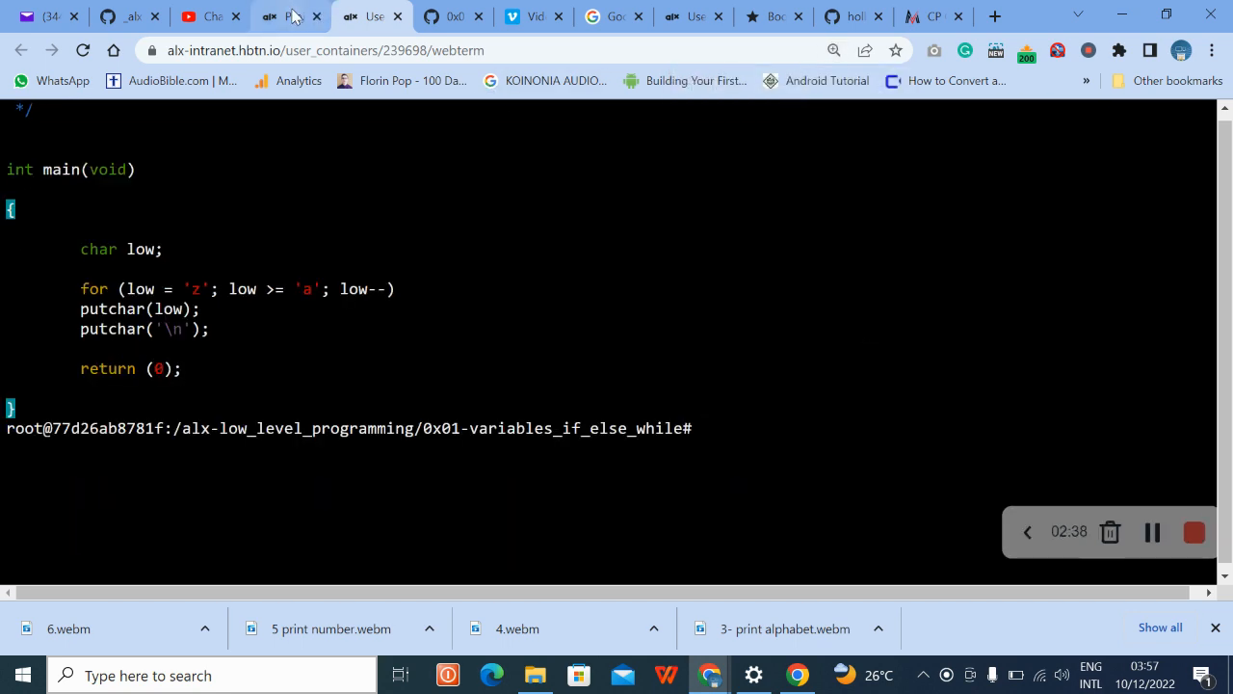
pyautogui.click(286, 15)
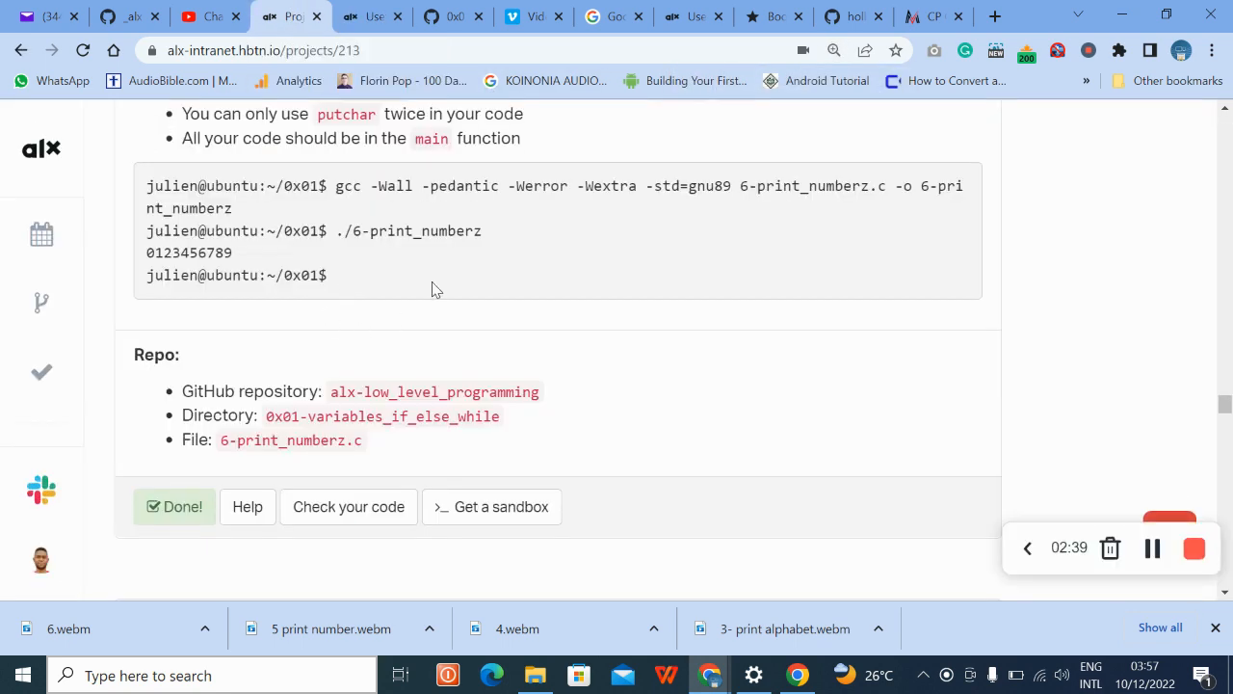
pyautogui.scroll(-3)
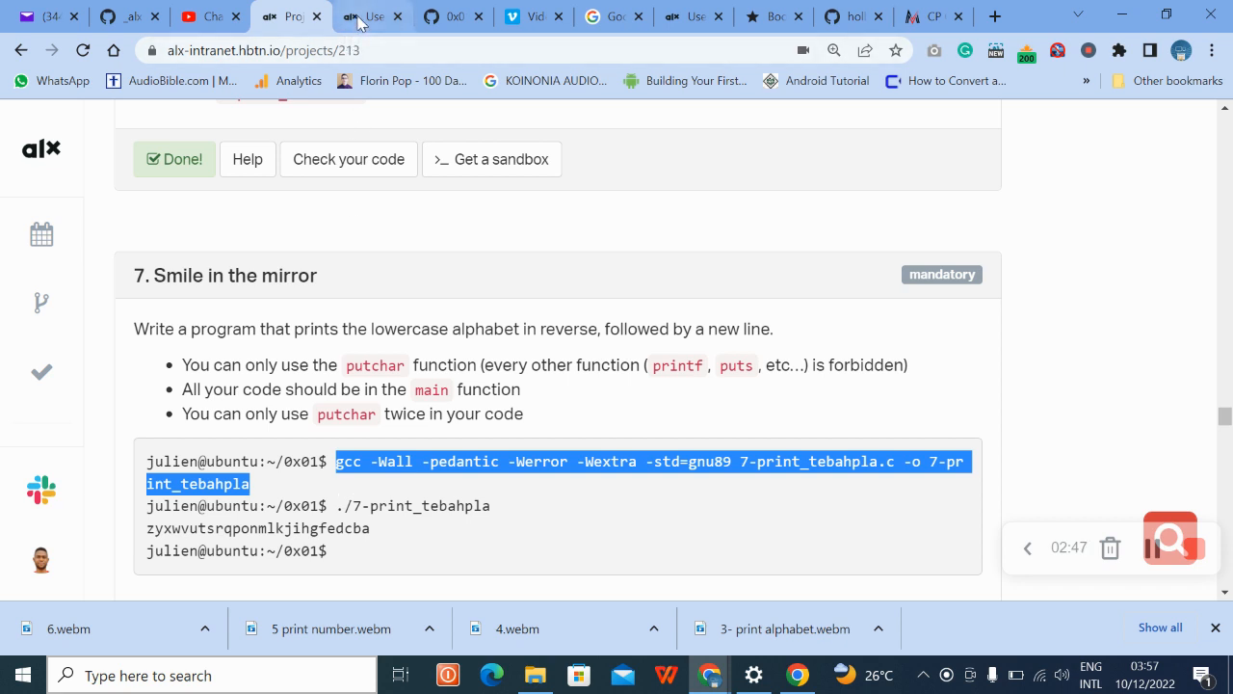
pyautogui.click(370, 16)
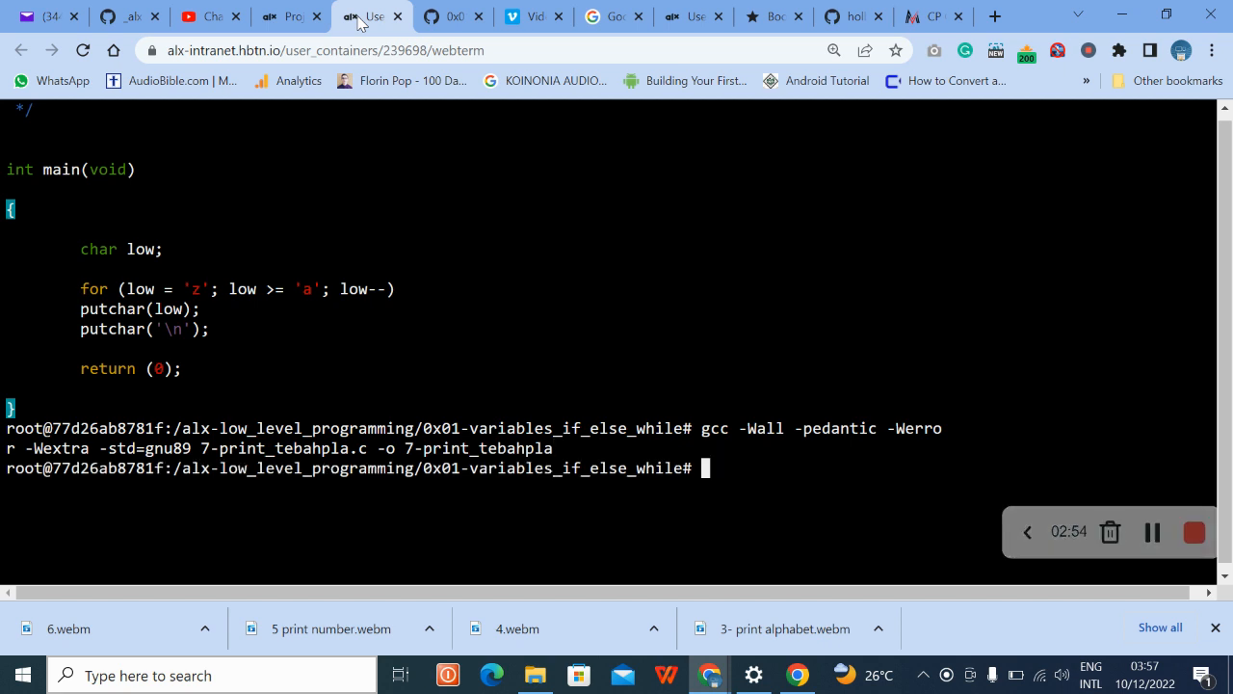
# Run ./7-print_tebahpla to print zyxwvutsrqponmlkjihgfedcba, then list the directory with ls.
pyautogui.write('./')
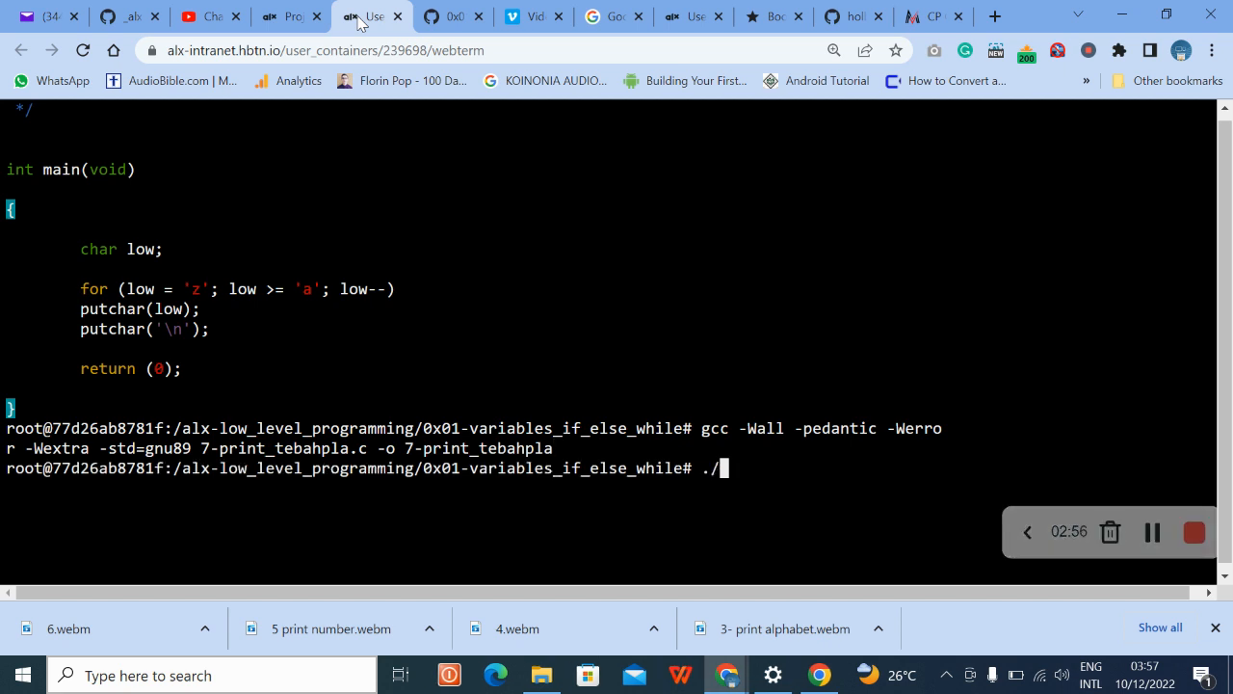
pyautogui.write('7')
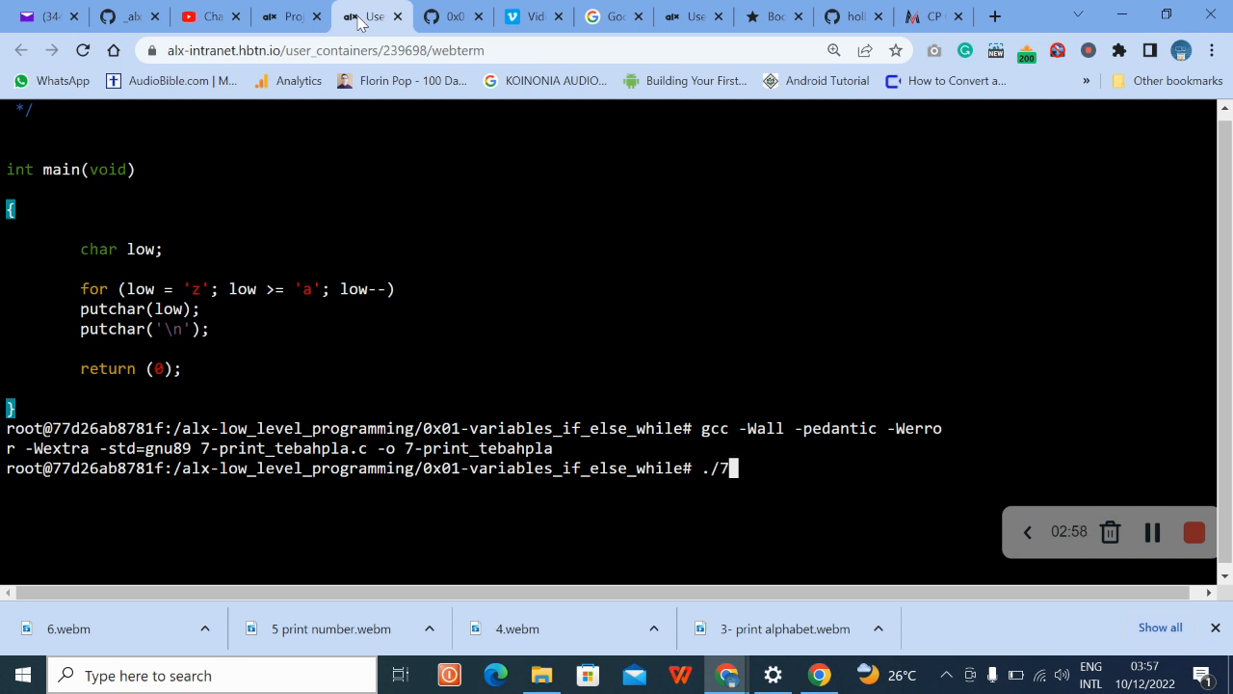
pyautogui.write('-print_tebahpla')
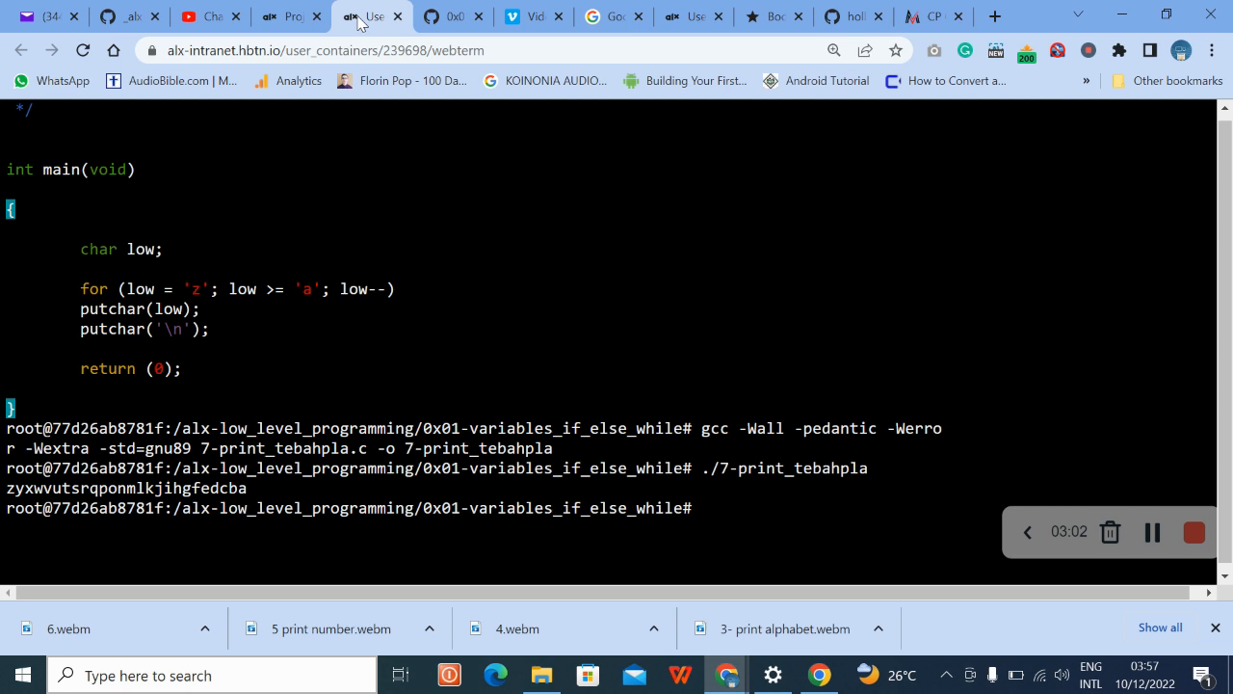
pyautogui.write('ls')
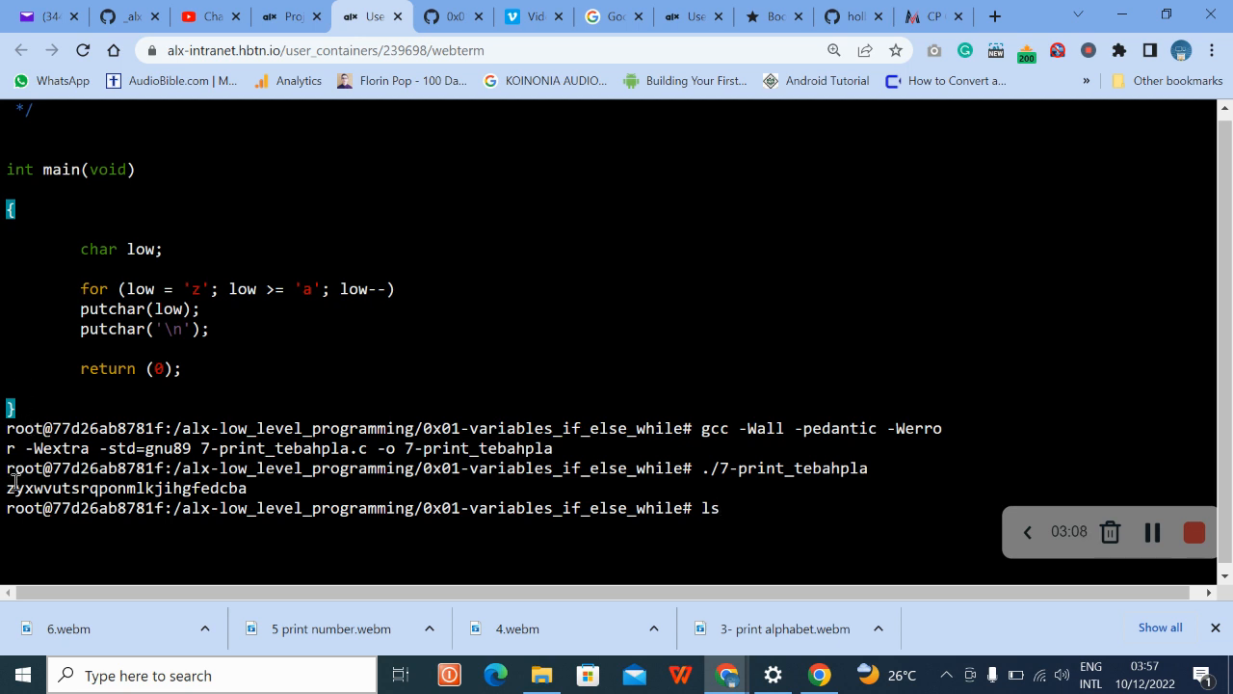
pyautogui.moveTo(4, 487); pyautogui.dragTo(92, 488)
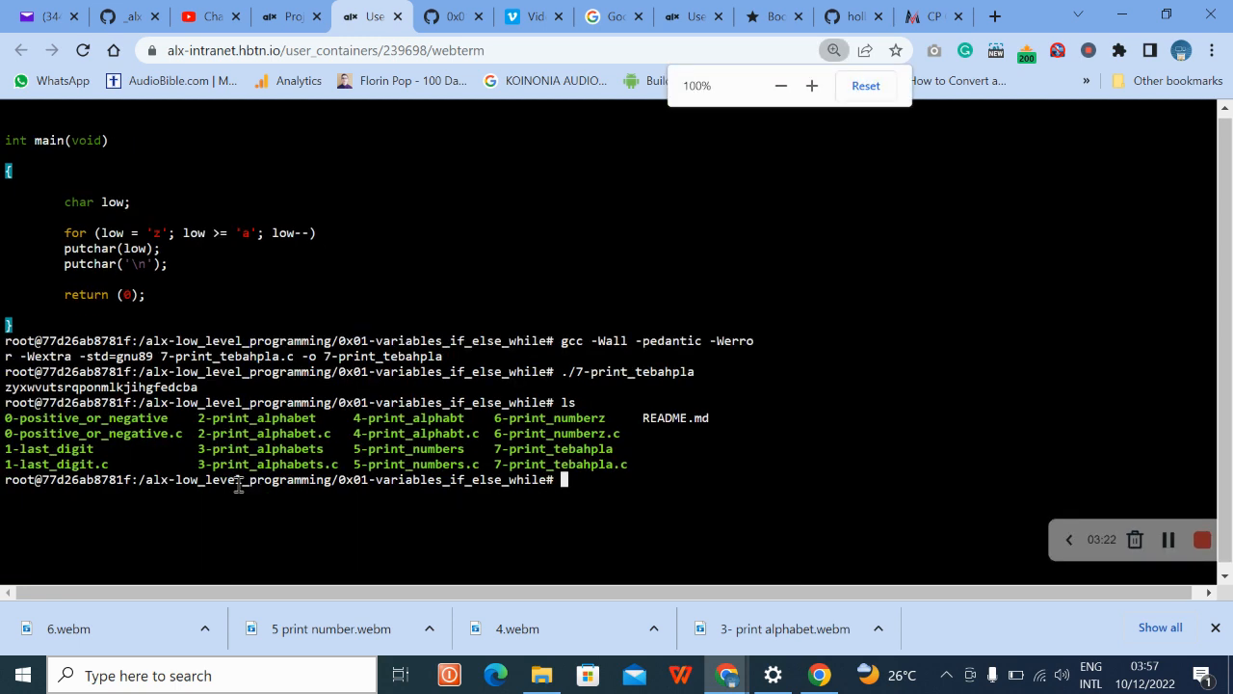
# Run git add ., git commit -m '7-print_tebahpla' and git push, then return to the project page.
pyautogui.write('git add .')
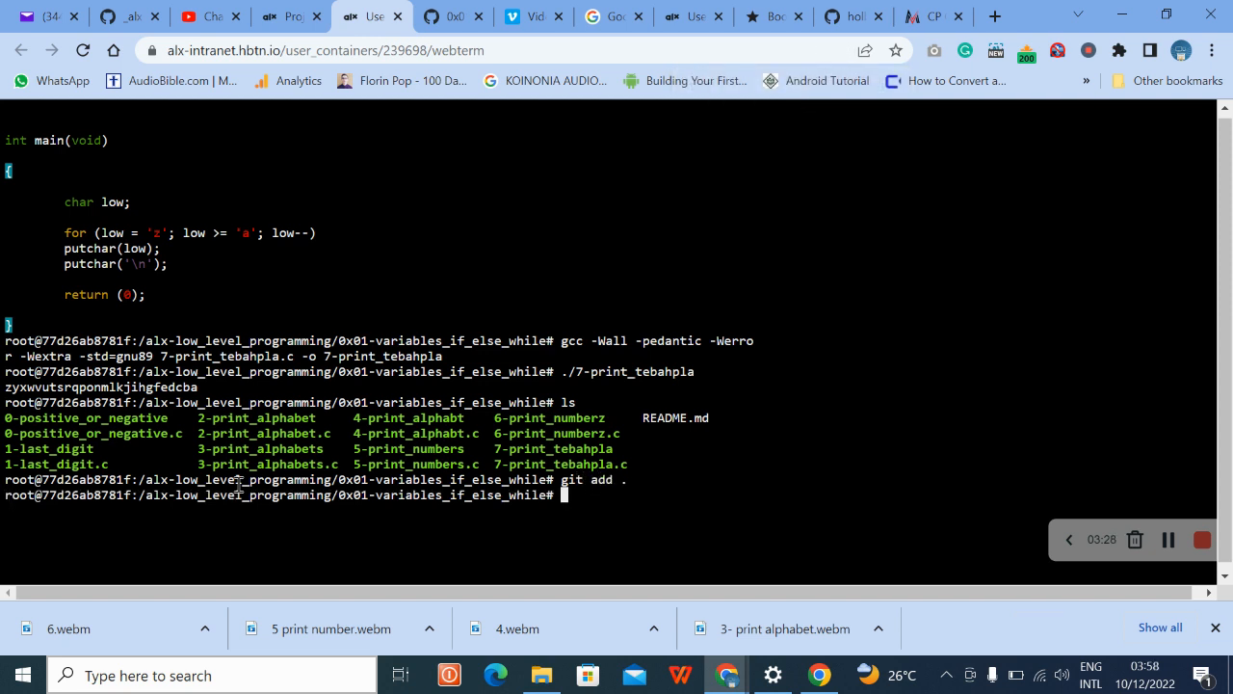
pyautogui.write('git')
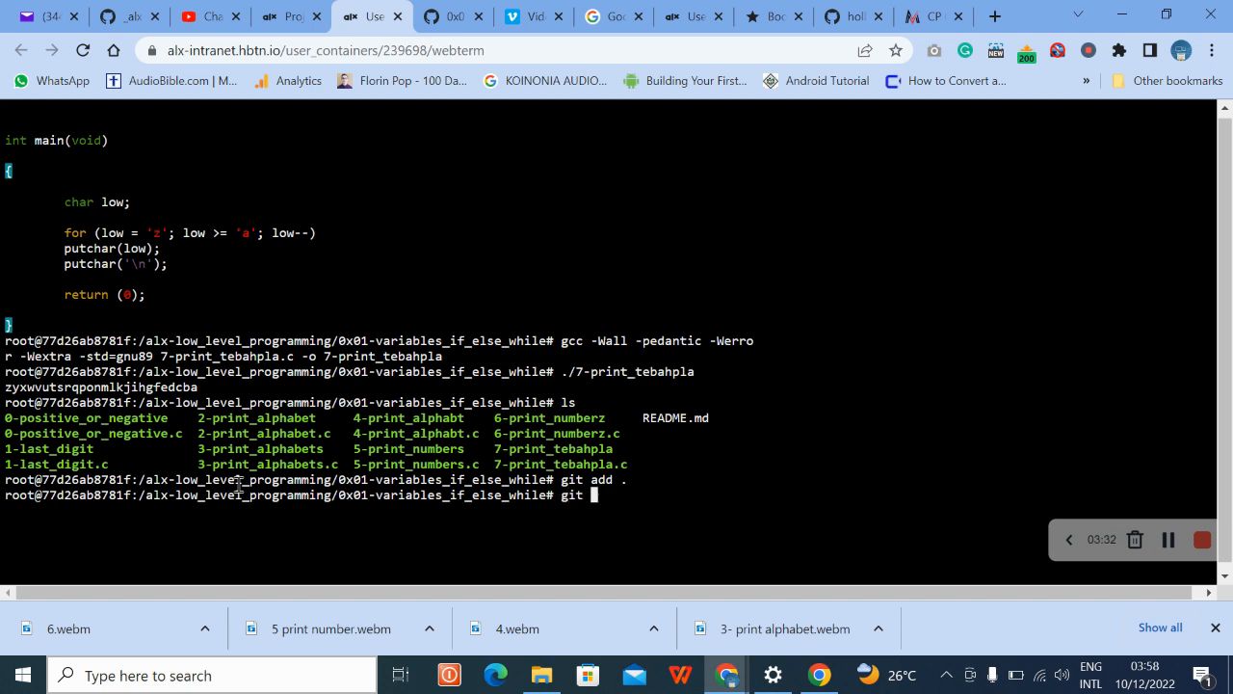
pyautogui.write('commit')
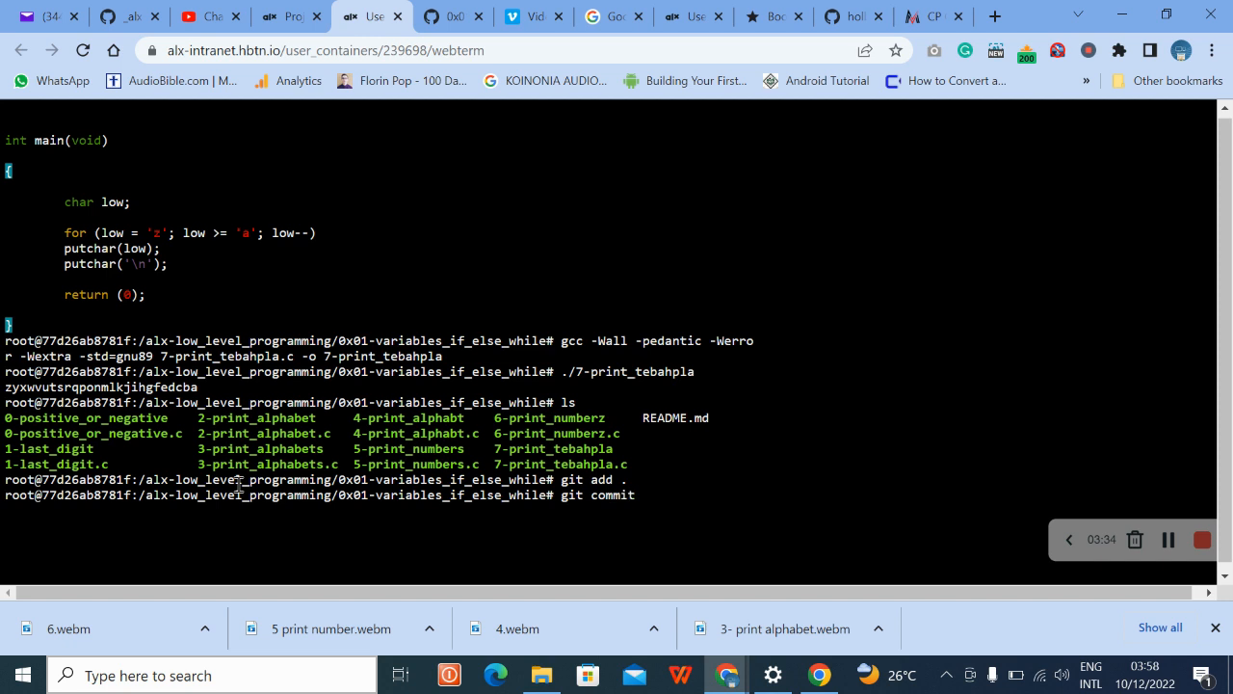
pyautogui.write('-m')
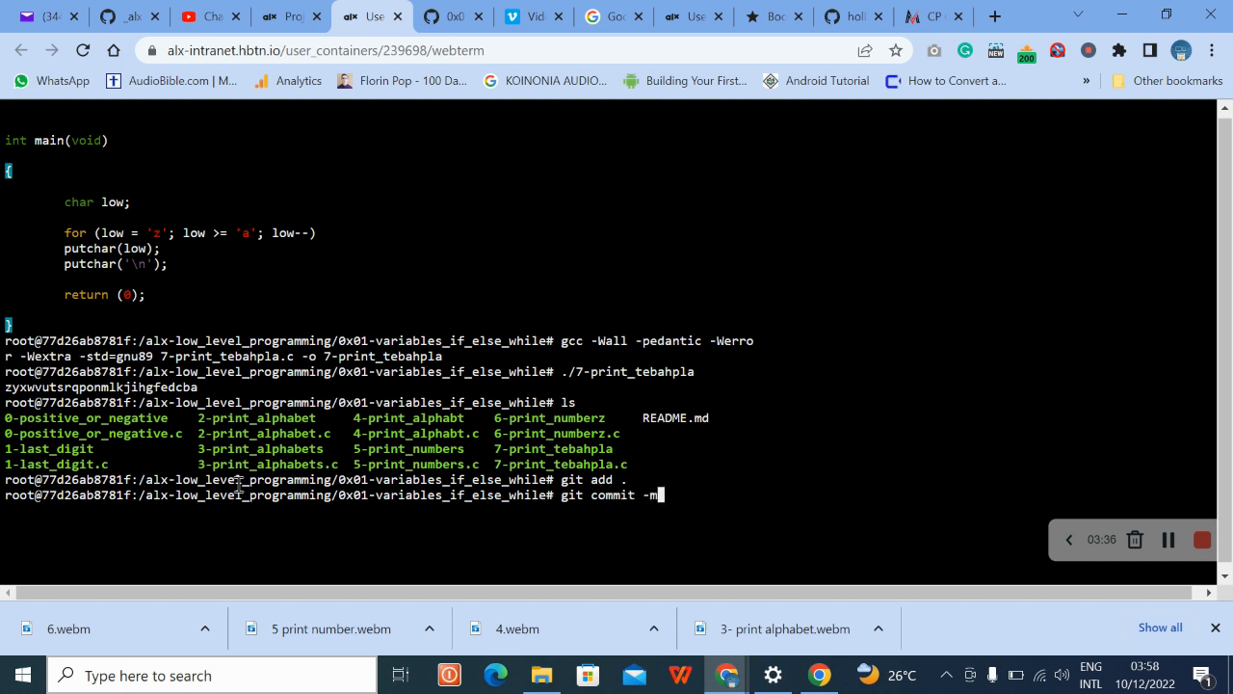
pyautogui.write("'7")
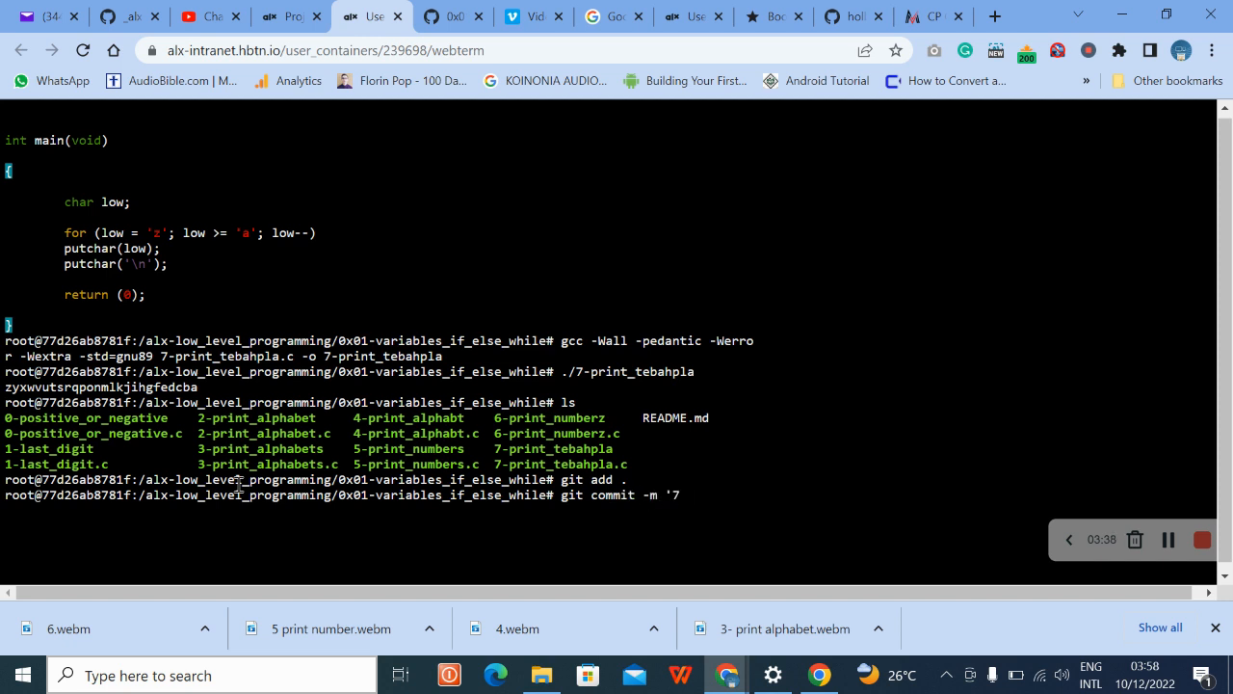
pyautogui.write('-print_tebahpla')
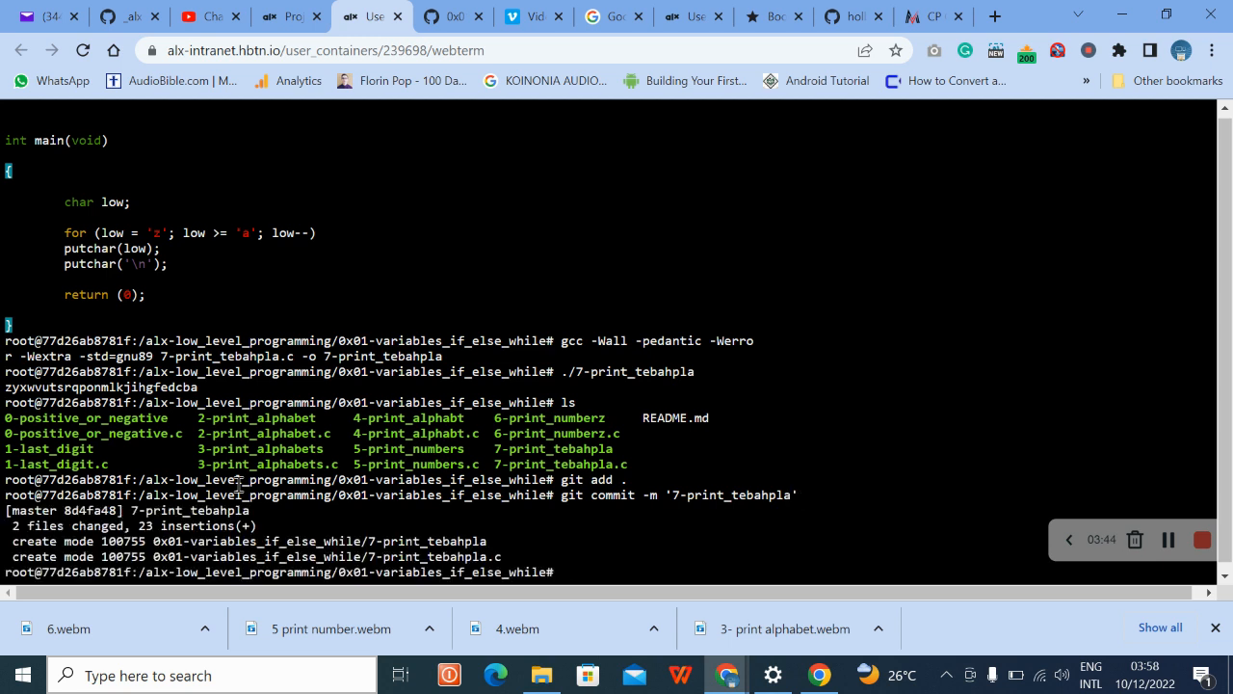
pyautogui.write('git push')
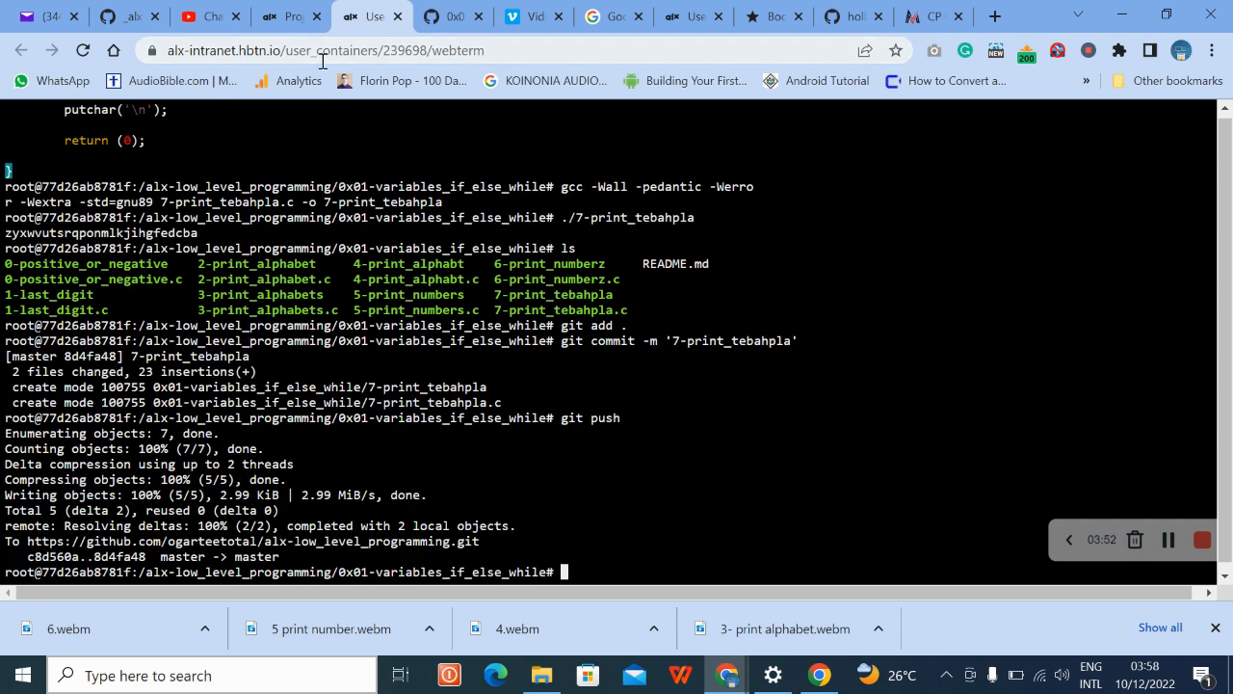
pyautogui.click(289, 15)
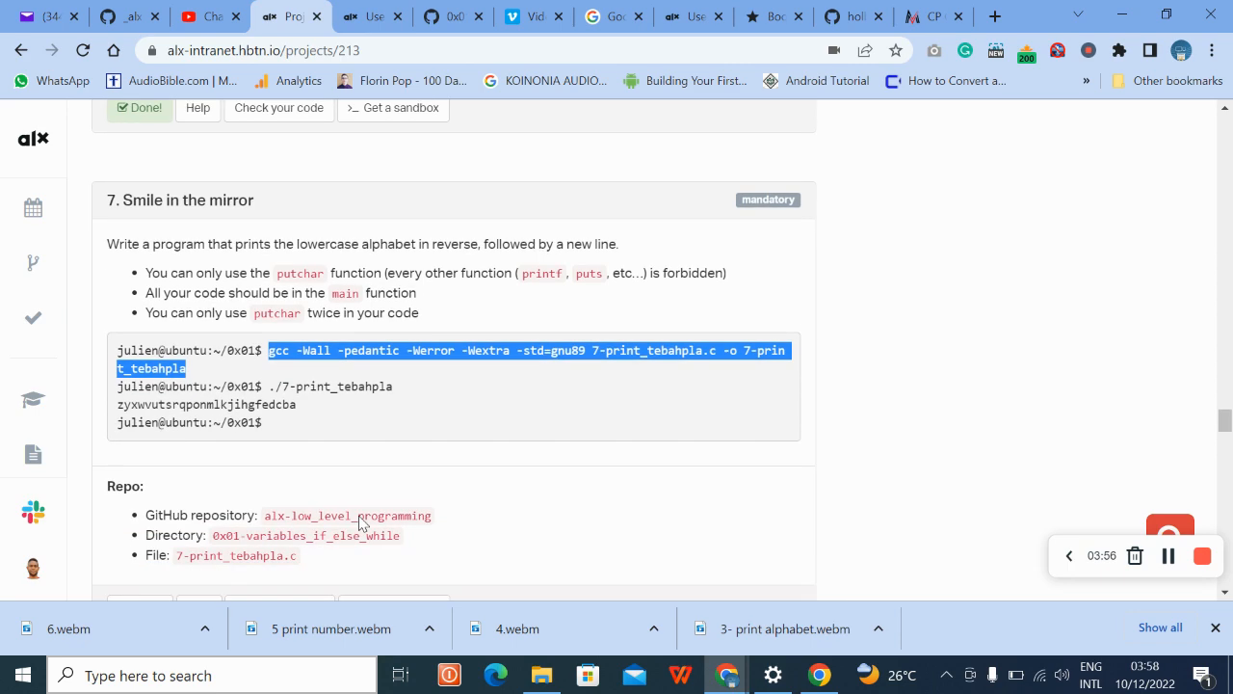
# Scroll to task 7 and start 'Check your code' for Smile in the mirror.
pyautogui.scroll(-3)
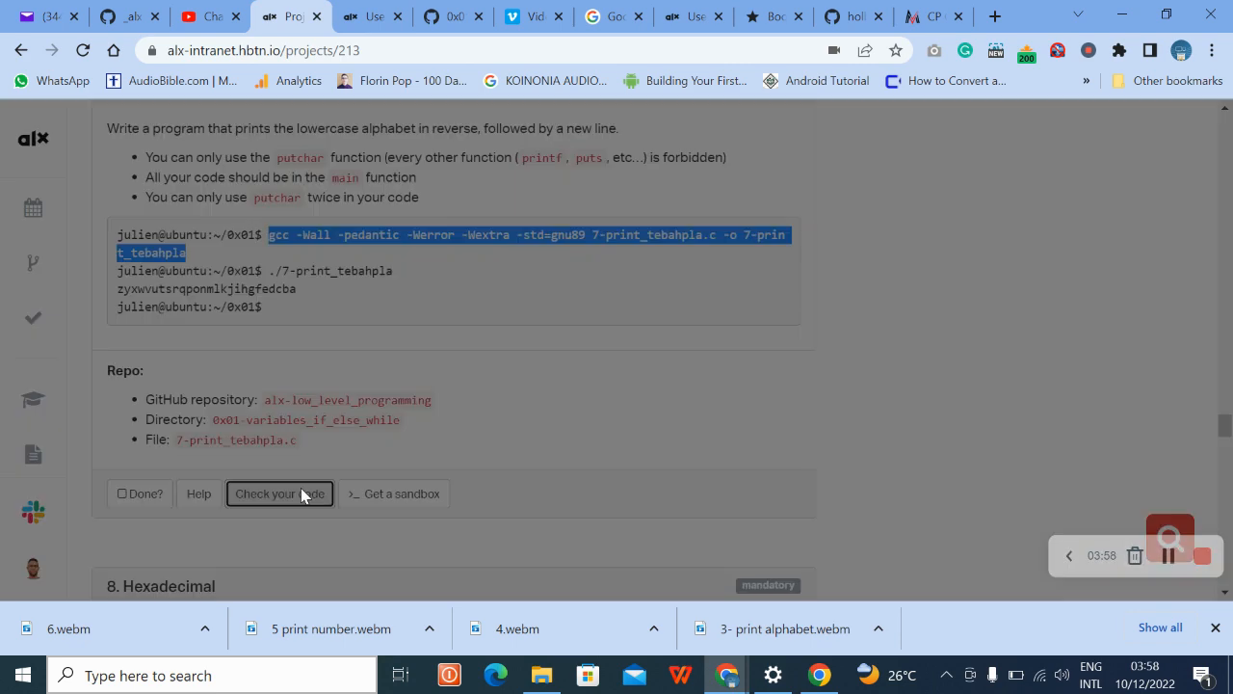
pyautogui.click(279, 493)
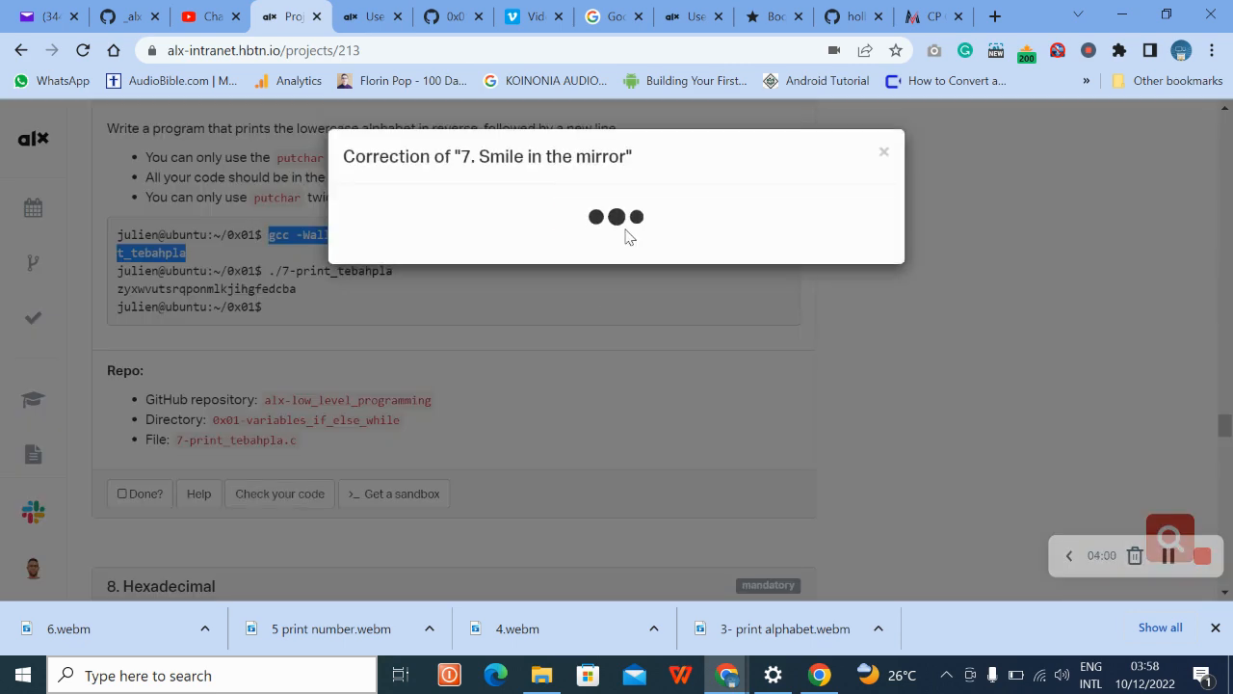